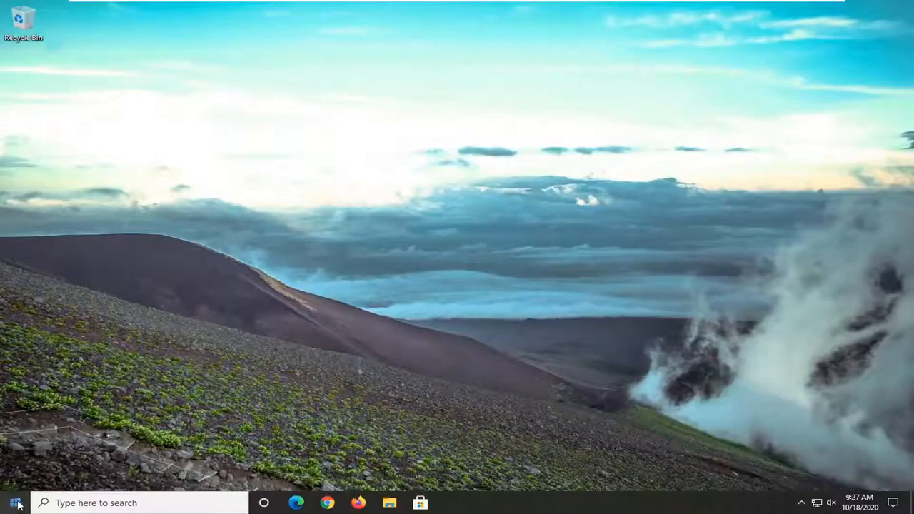
- Launch Windows Settings from the Start menu's gear icon
click(14, 503)
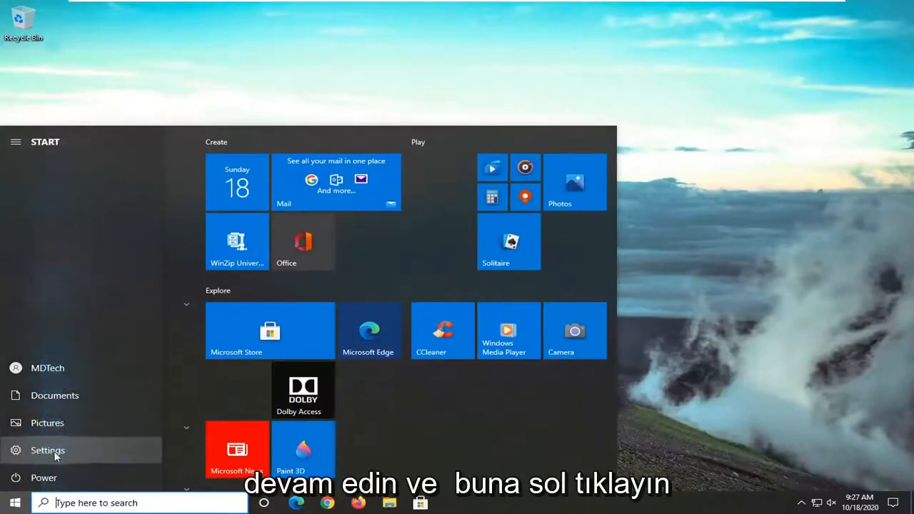
click(47, 450)
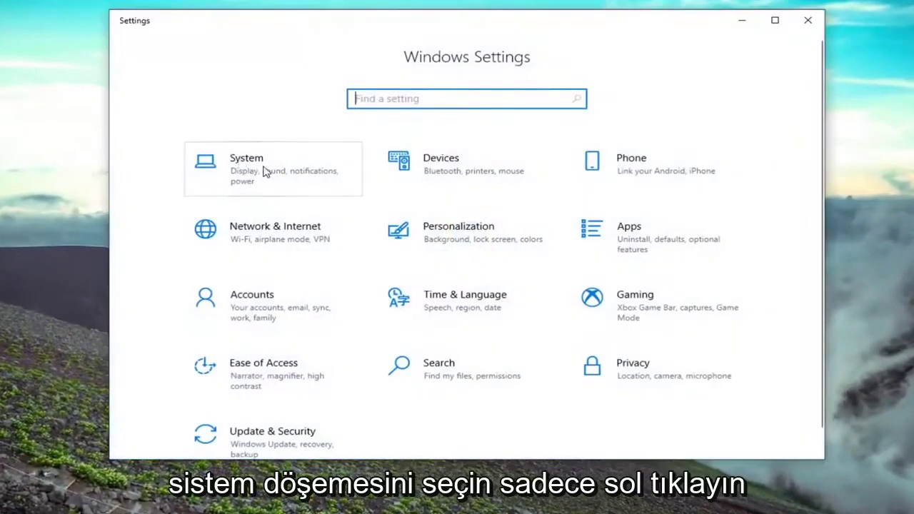
- Reach the Sound page under the System category of Settings
click(246, 164)
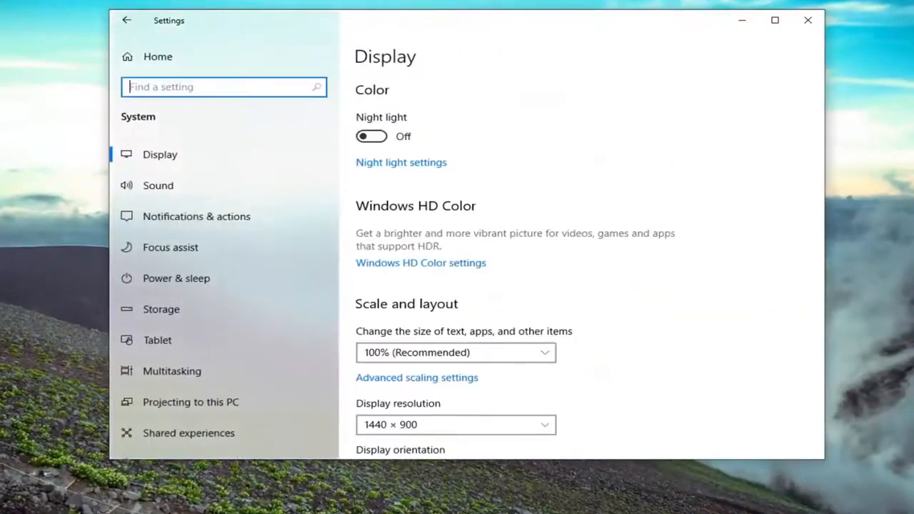
mouse_move(184, 196)
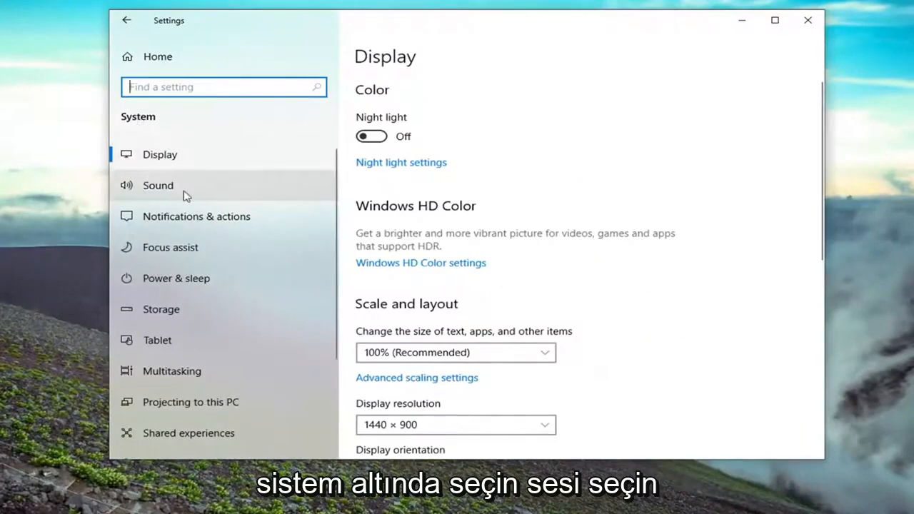
click(157, 186)
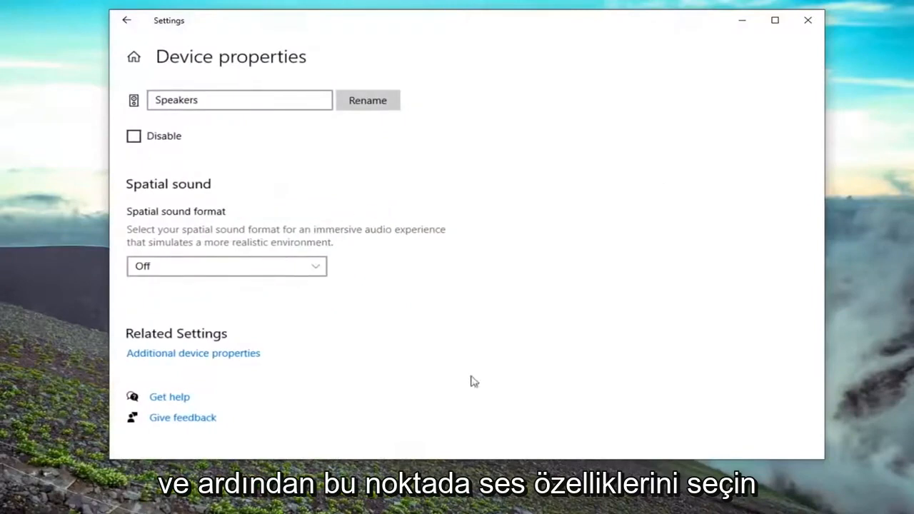
mouse_move(156, 274)
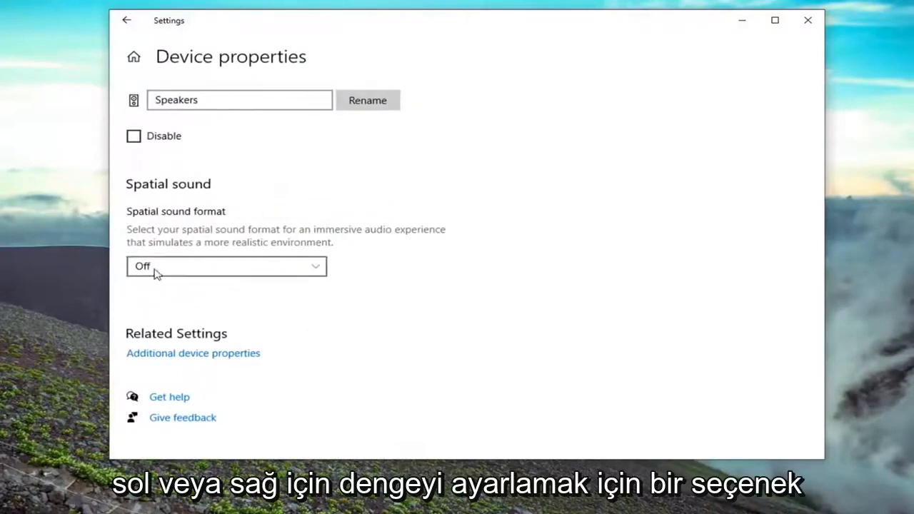
mouse_move(389, 304)
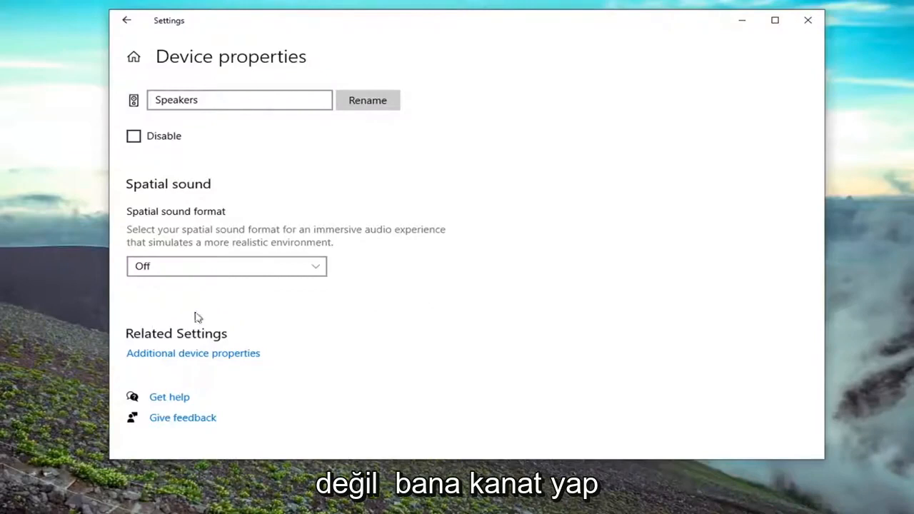
- Review the Speakers spatial sound formats and leave the format set to Off
click(225, 267)
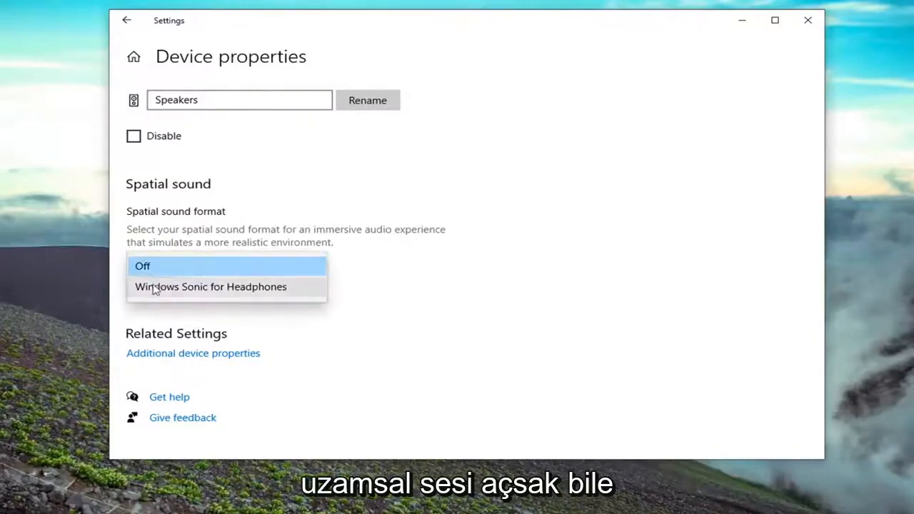
click(143, 266)
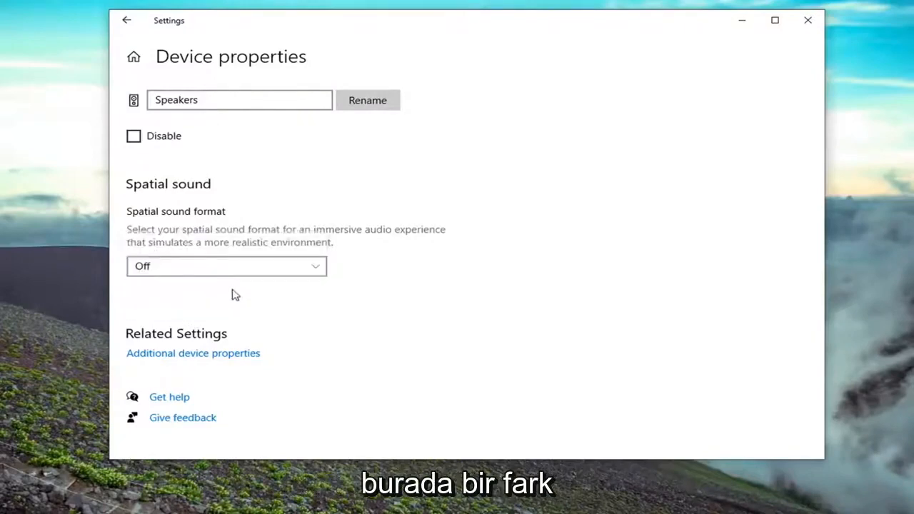
mouse_move(213, 284)
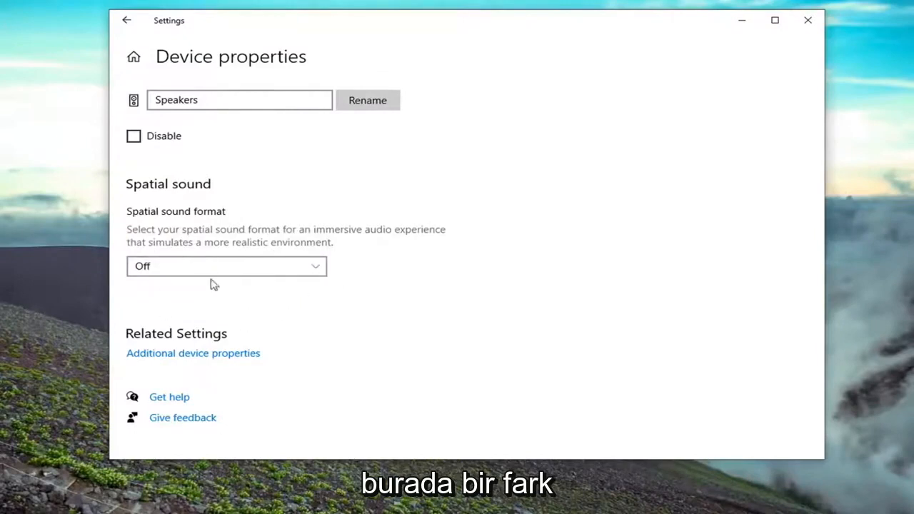
mouse_move(139, 294)
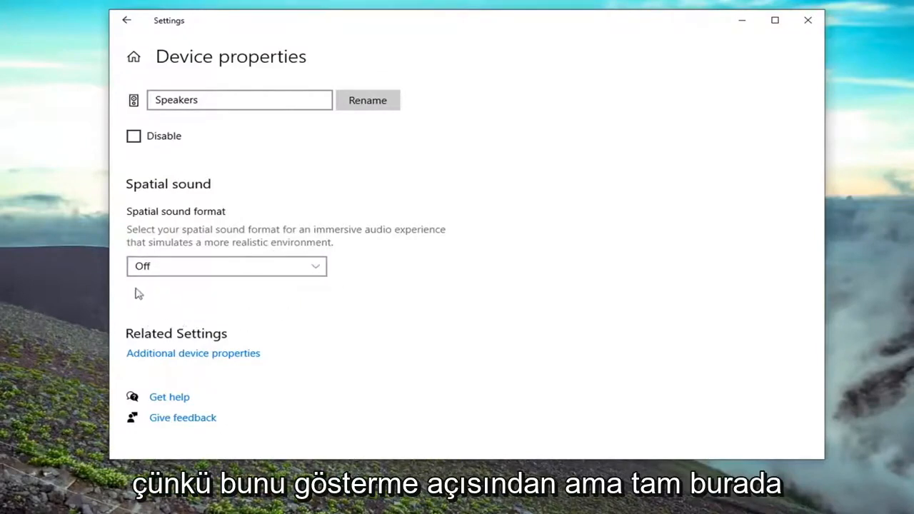
mouse_move(160, 280)
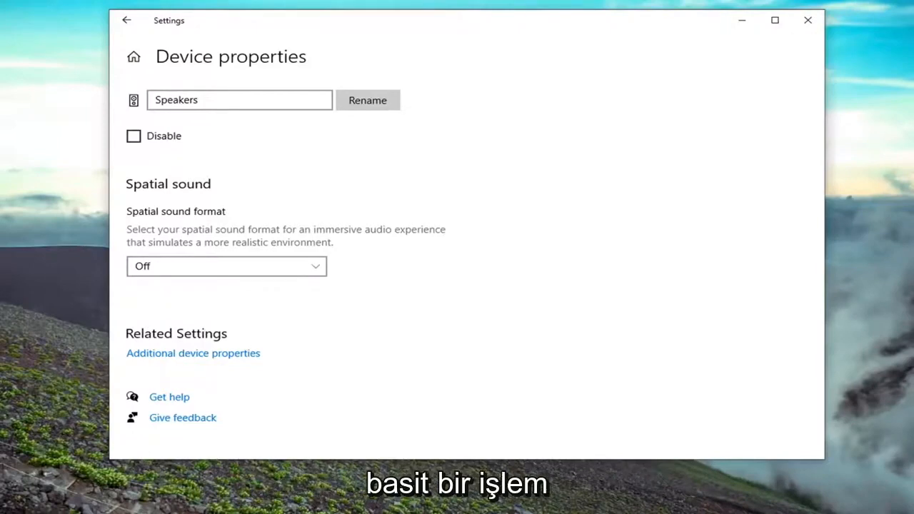
mouse_move(620, 58)
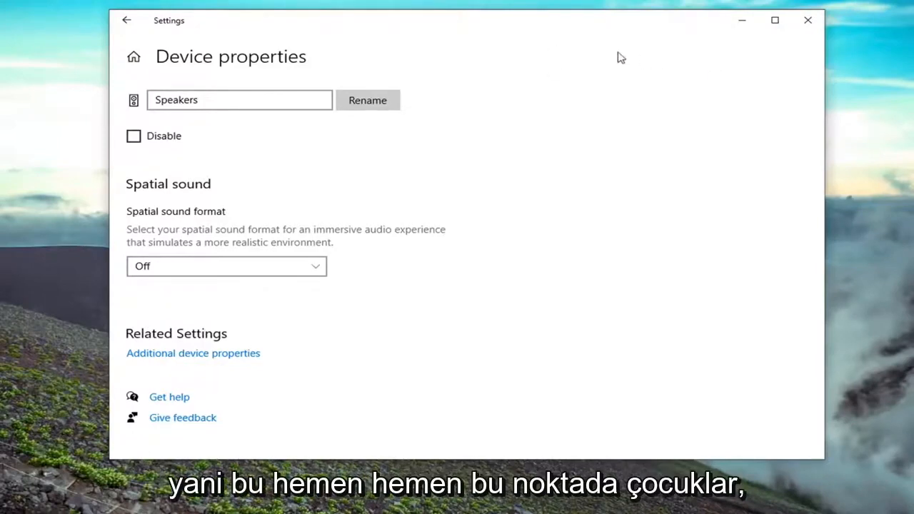
- Close Settings and launch Control Panel via a Start search for 'control panel'
click(805, 20)
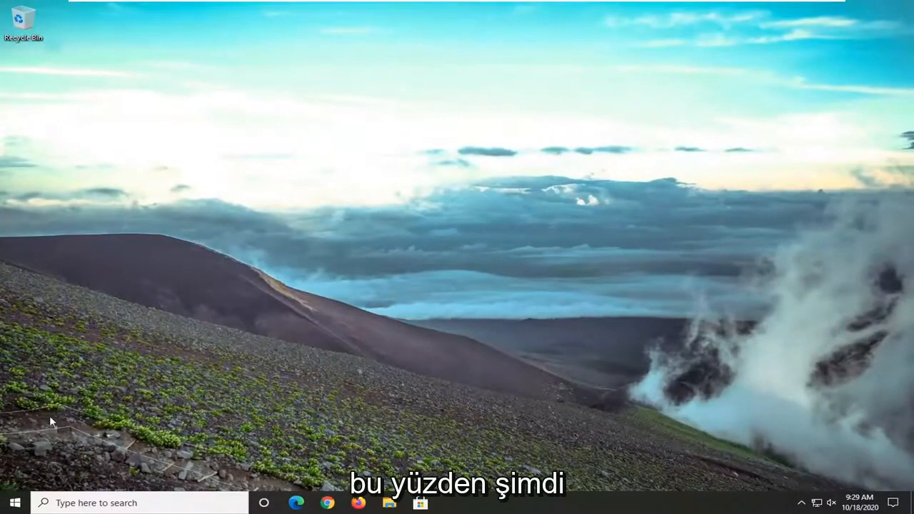
click(9, 502)
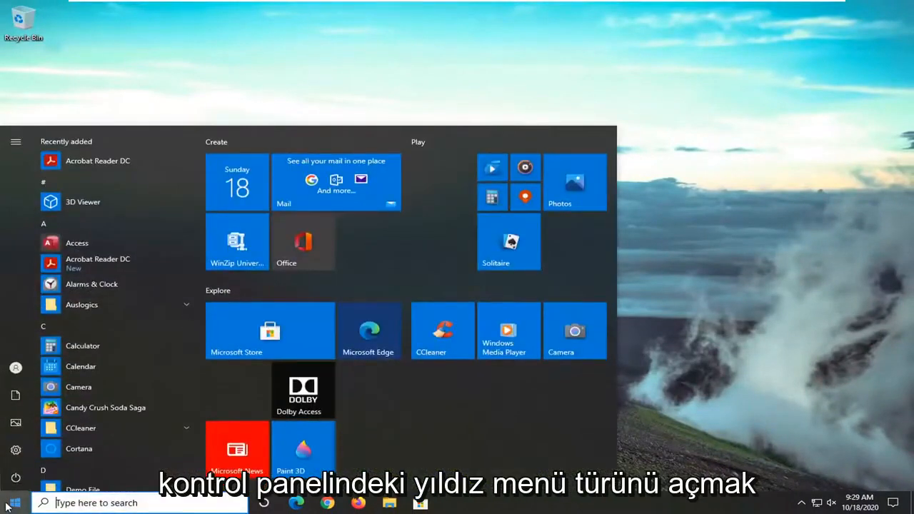
text(control panel)
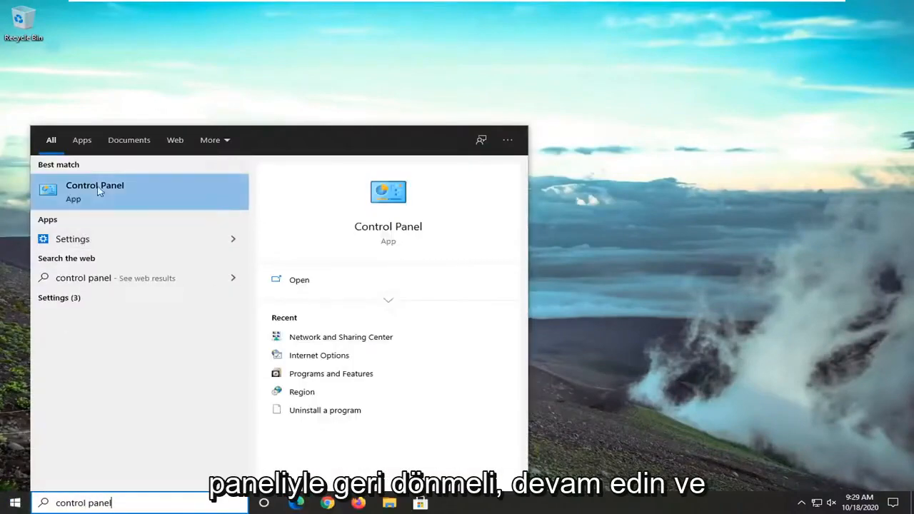
click(95, 185)
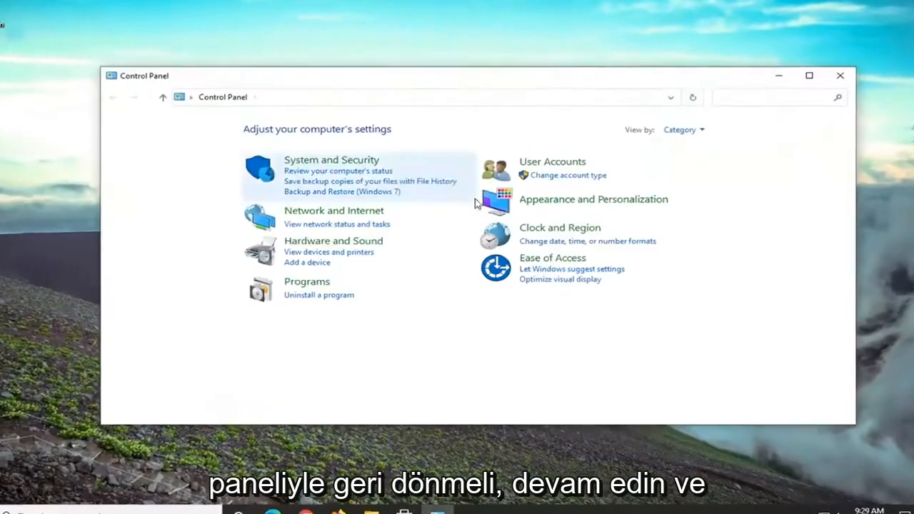
- Switch Control Panel to Large icons view and bring up the Sound dialog on Playback
click(684, 128)
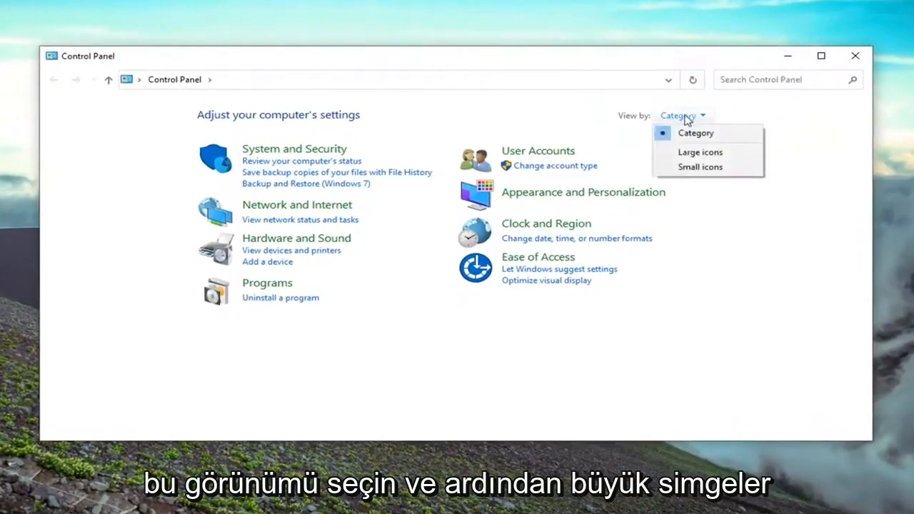
click(700, 152)
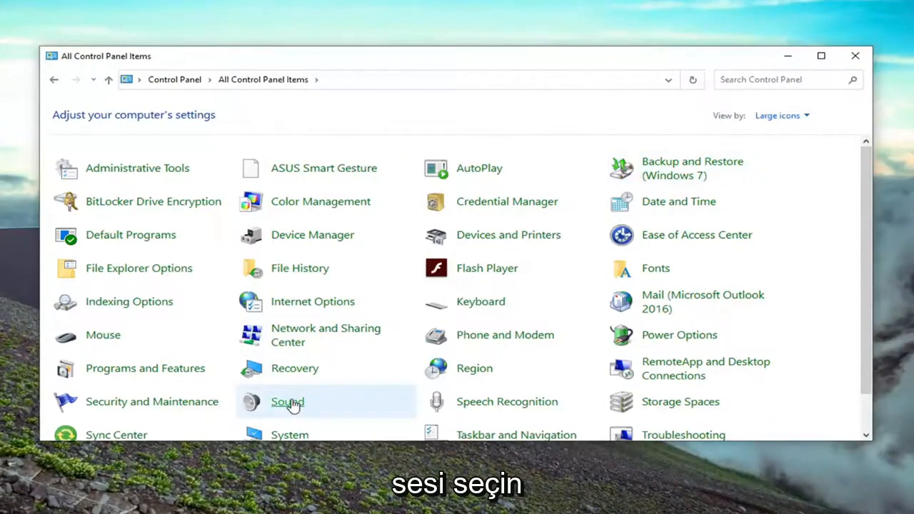
click(287, 403)
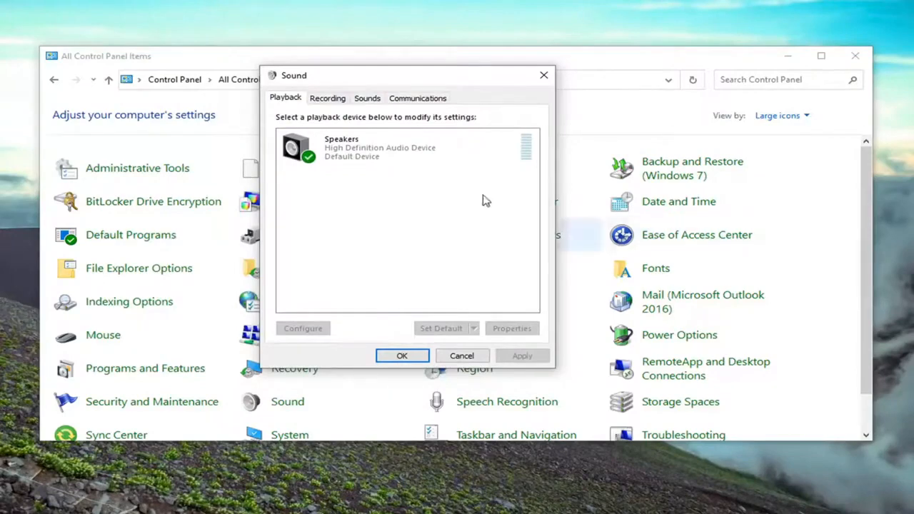
- Show the Speakers Properties Levels tab with its Balance dialog of left/right channel sliders
click(374, 150)
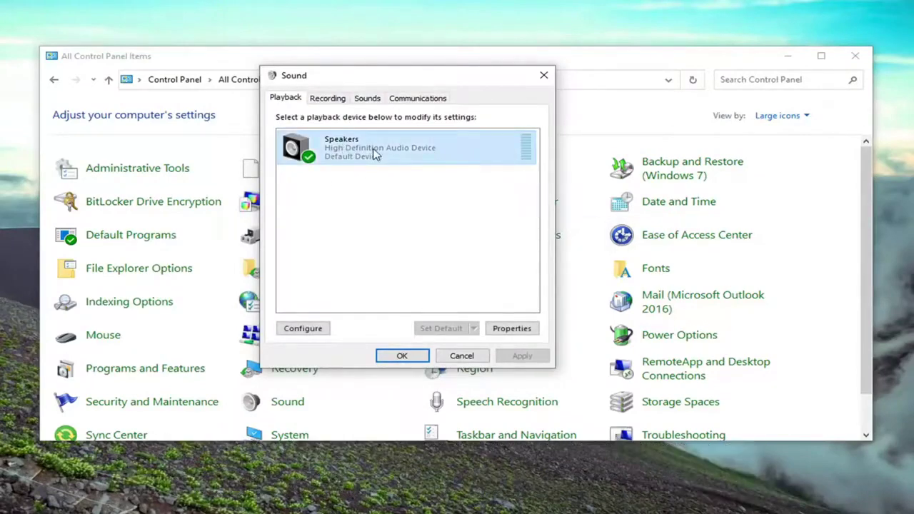
click(511, 327)
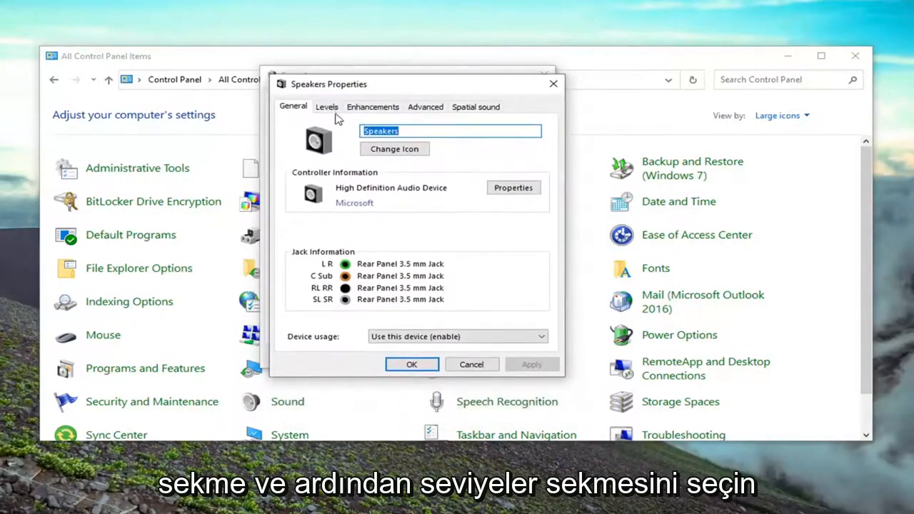
click(325, 106)
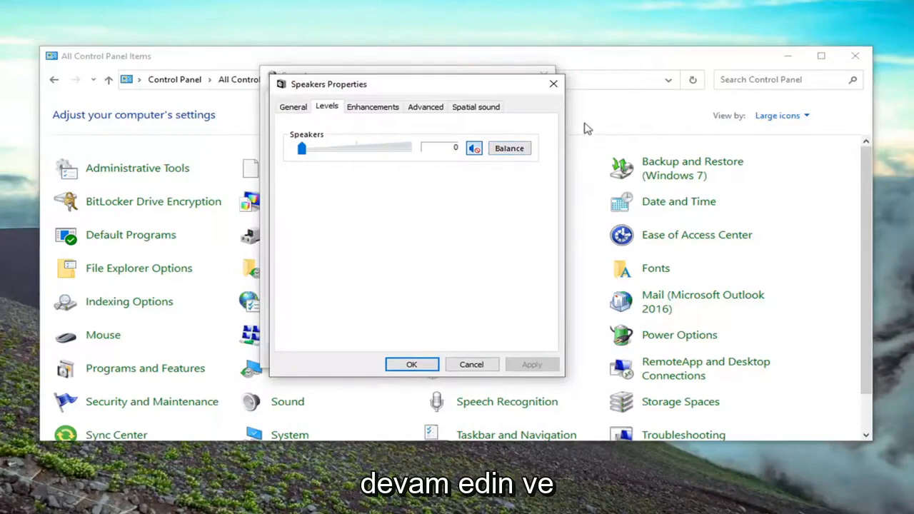
click(508, 147)
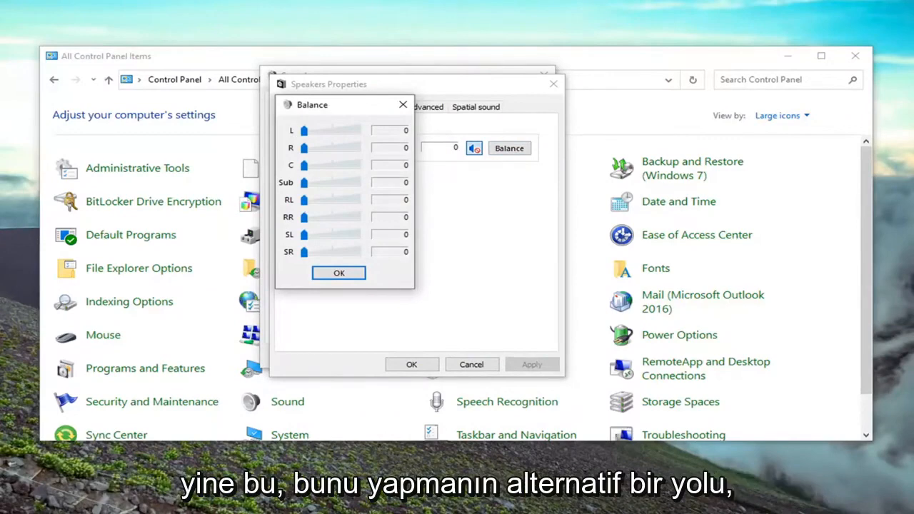
- Dismiss the Balance dialog with OK and shut Control Panel, returning to the desktop
click(339, 273)
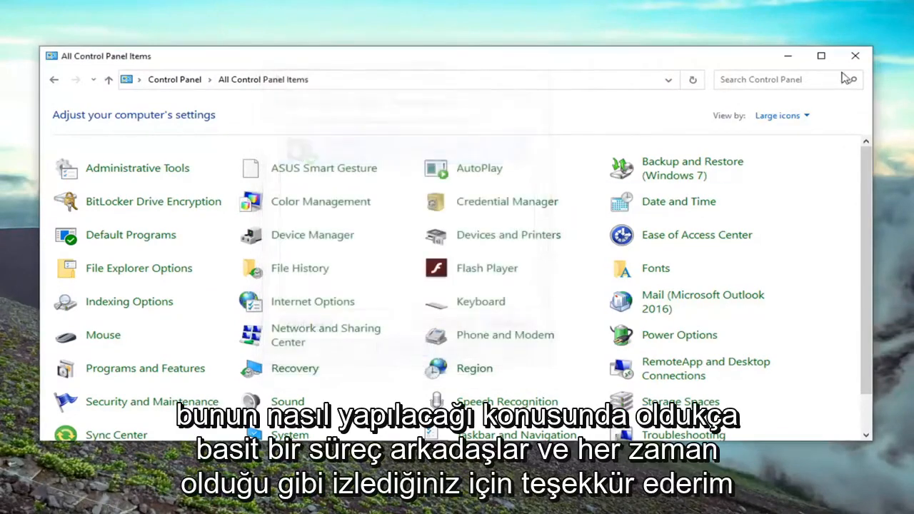
click(854, 55)
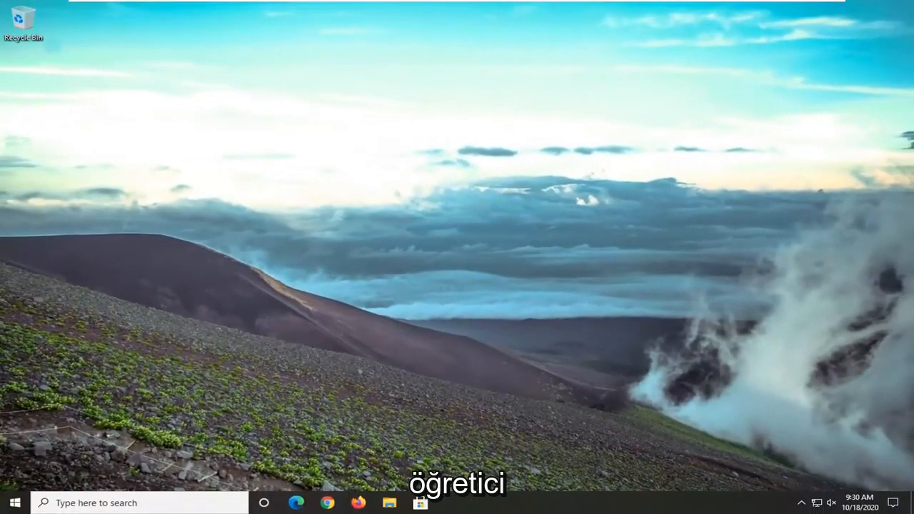